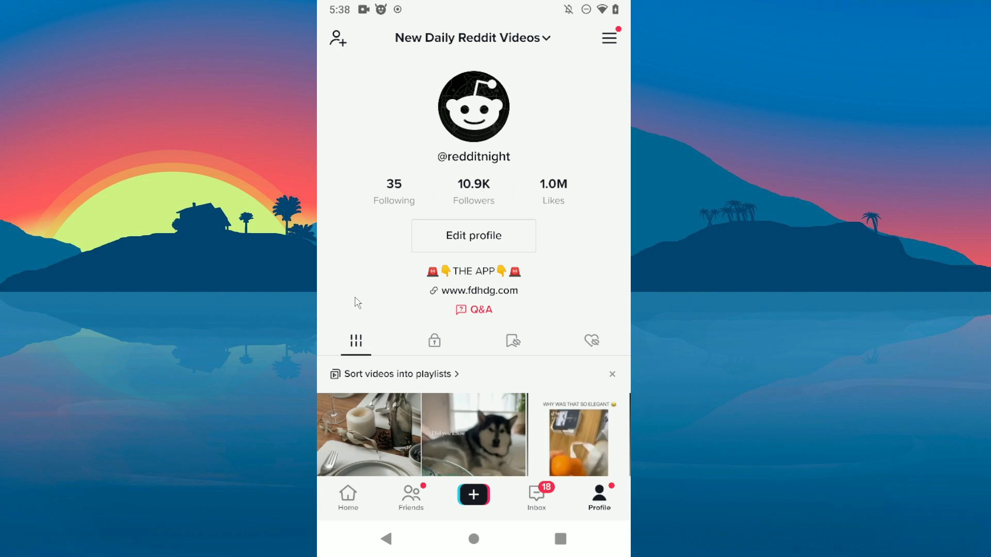
mouse_move(360, 247)
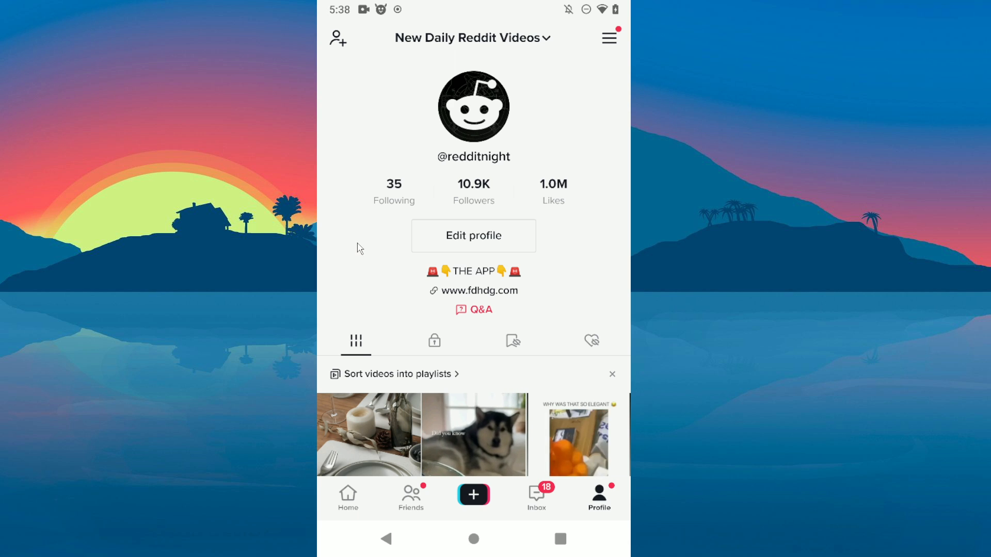
mouse_move(594, 126)
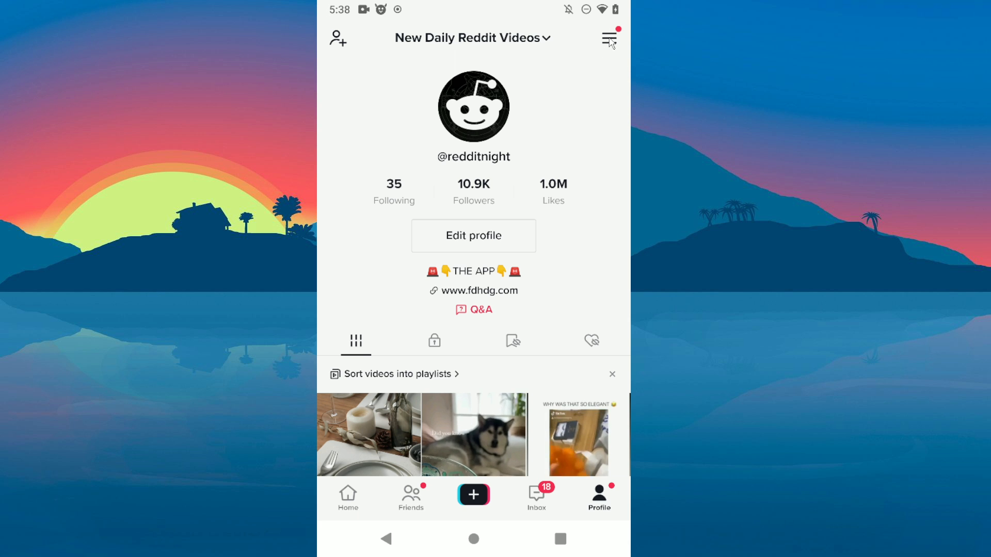
Open Settings and privacy from the profile menu, scrolled to Support
click(608, 38)
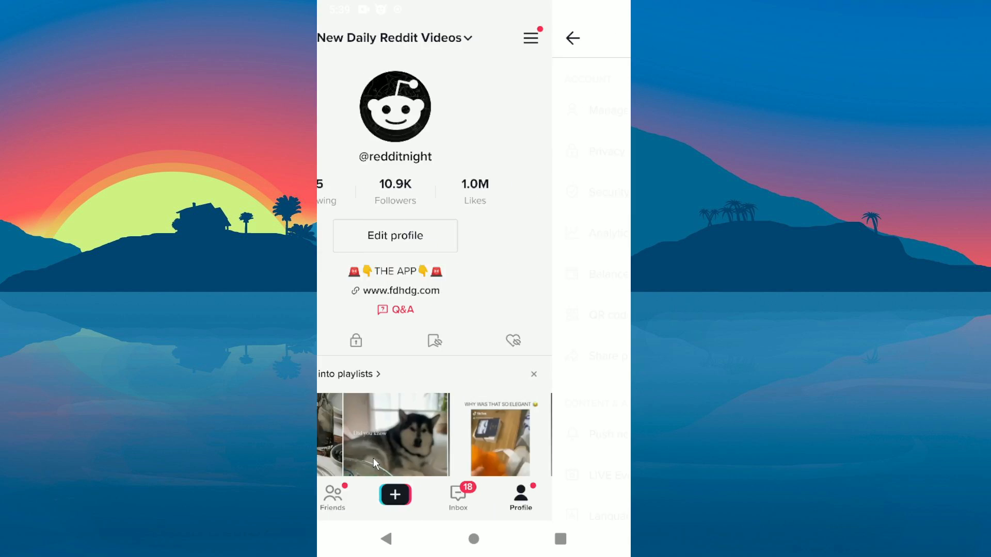
click(530, 38)
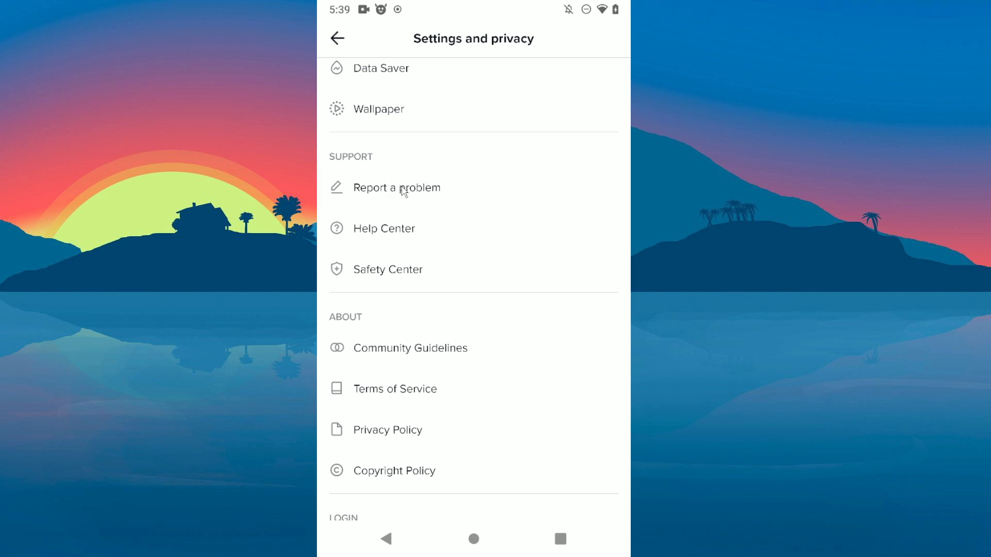
Start a Report a problem request under Support
click(397, 187)
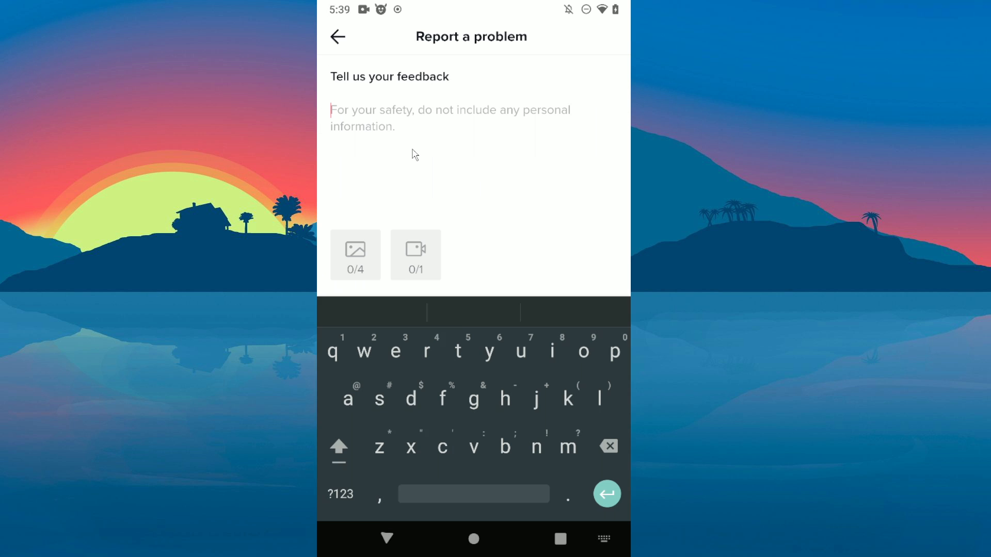
Write the feedback message "Hey, I want to change my age to .."
text(He)
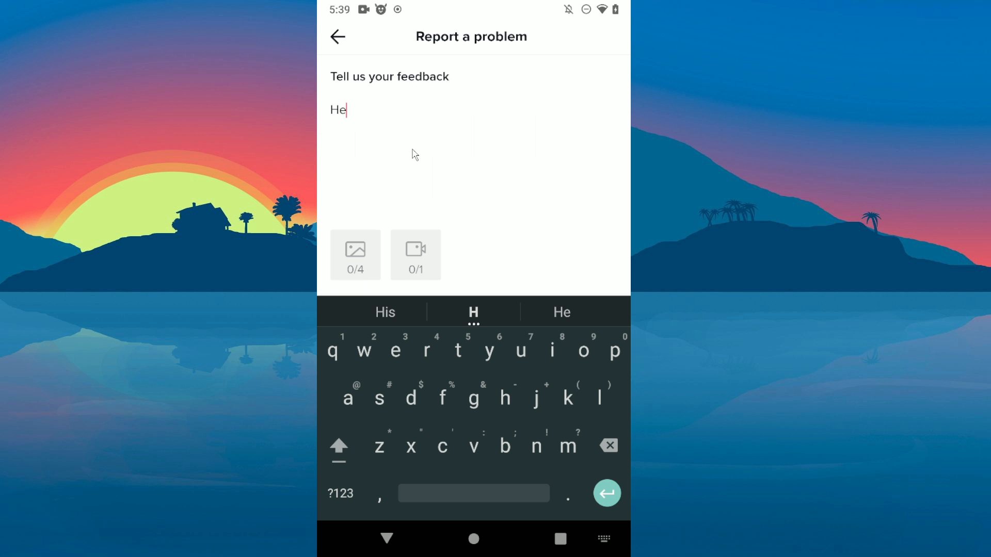
text(Hey, I want)
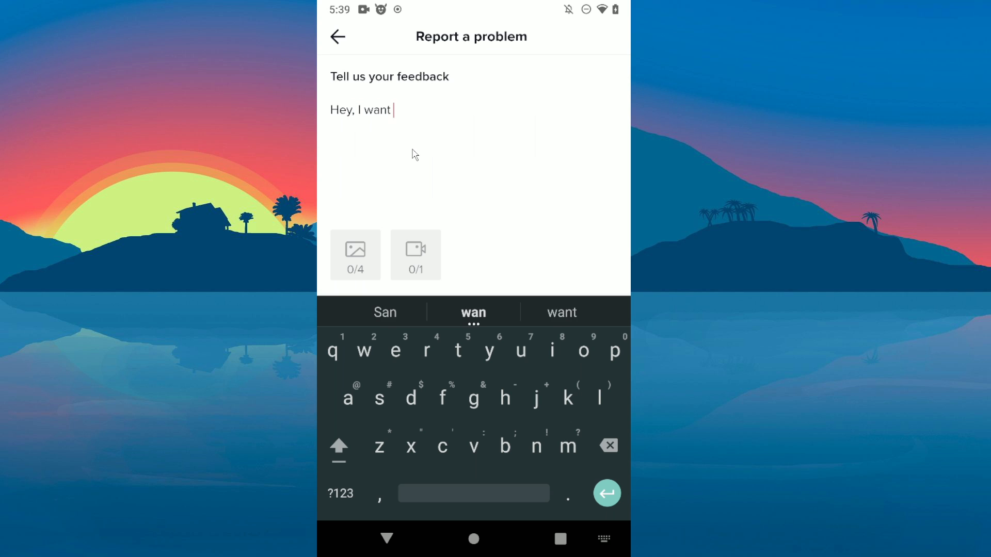
text(to change my)
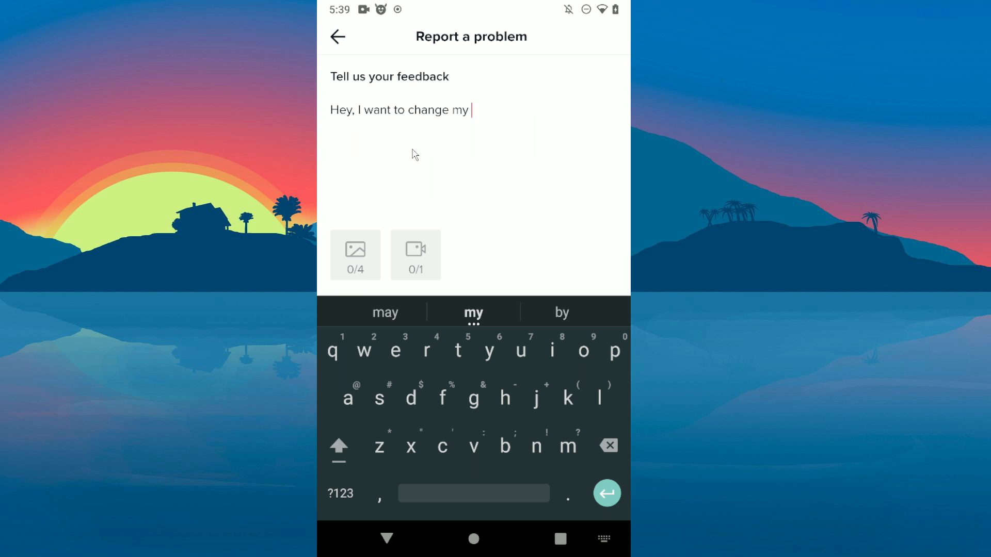
text(age to)
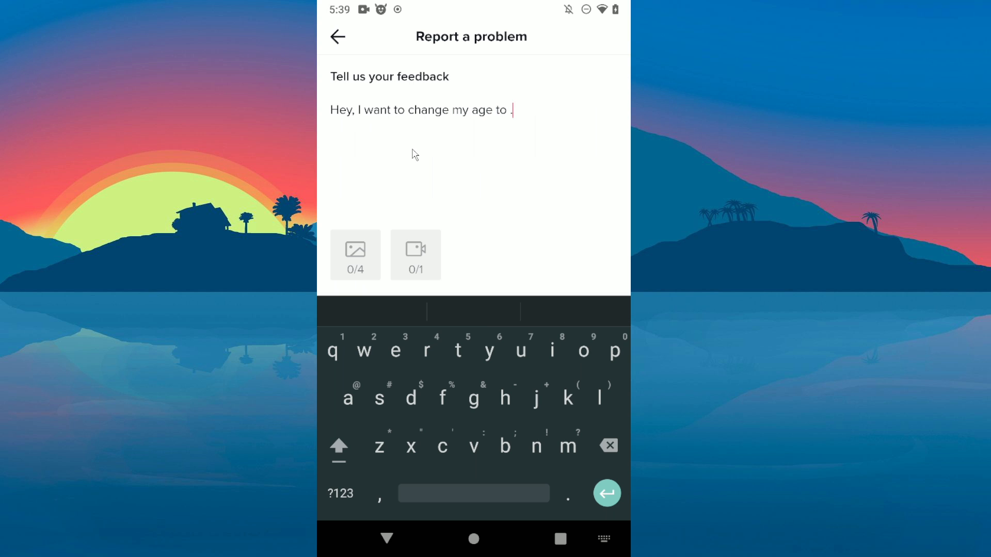
text(.)
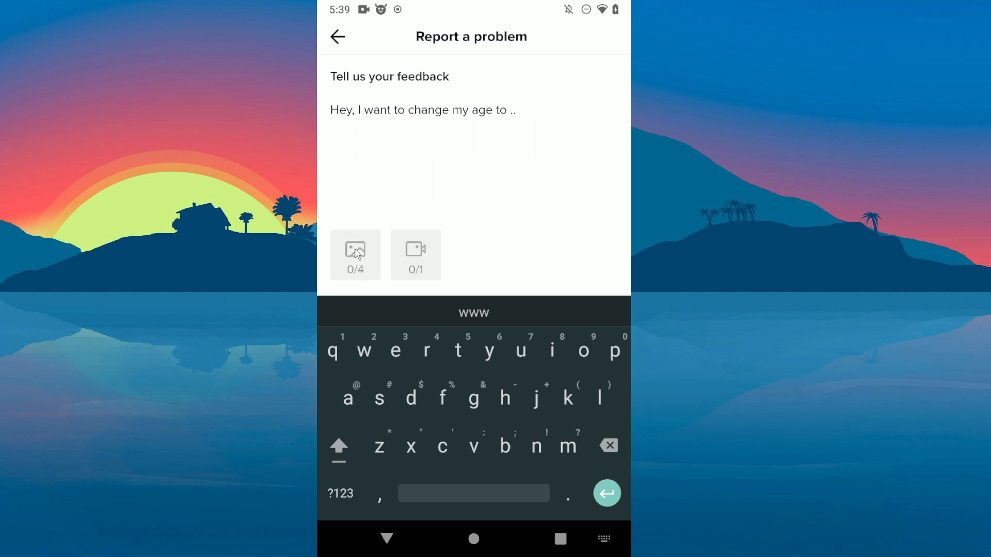
mouse_move(425, 229)
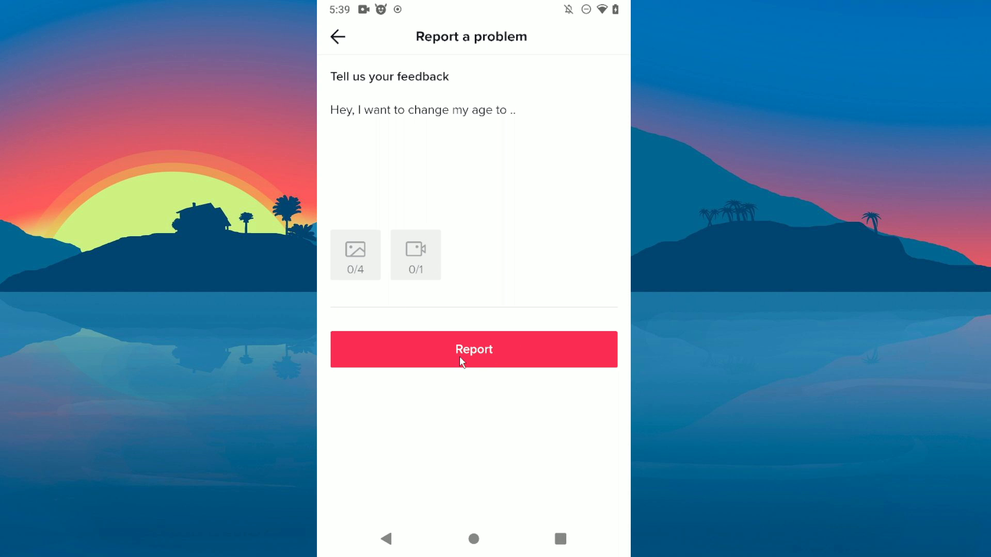
Submit the age-change report to TikTok support
click(474, 349)
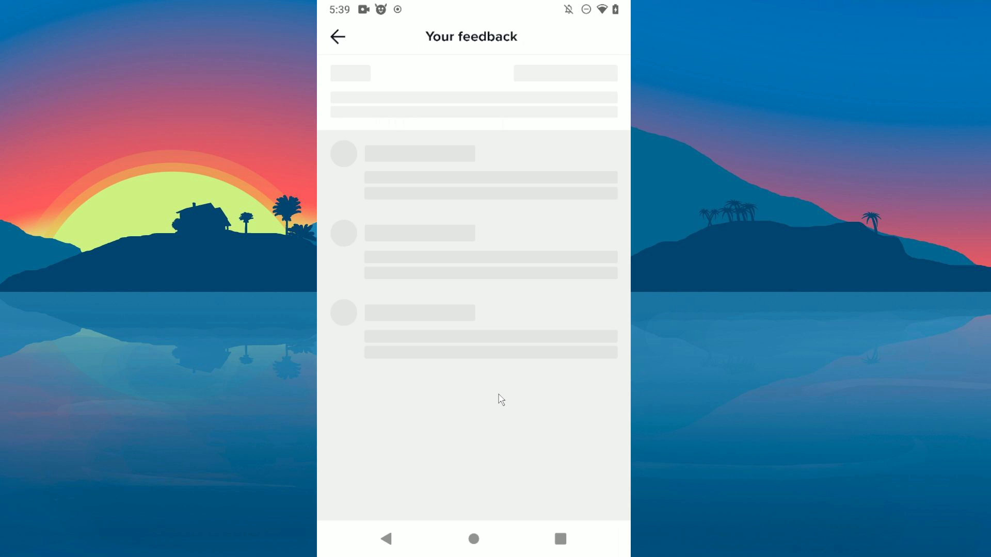